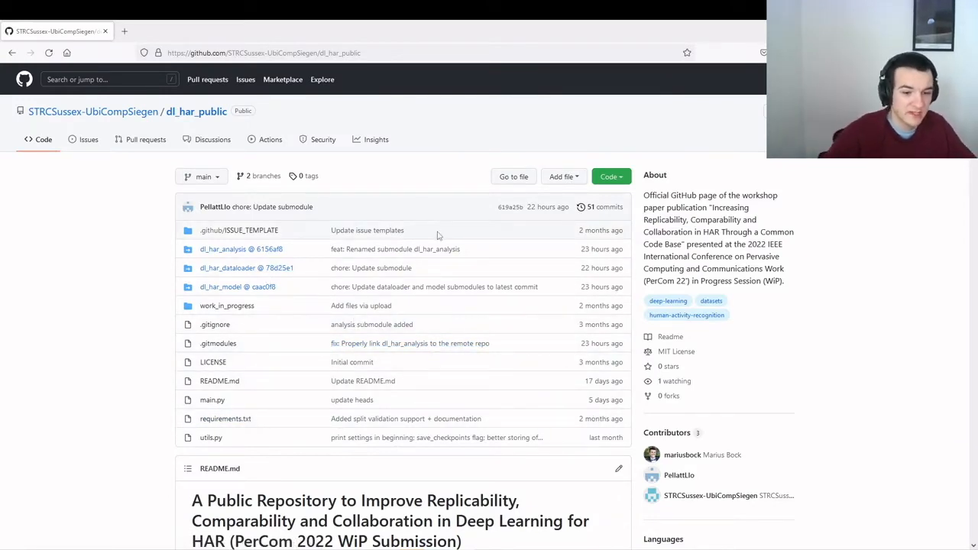
{"action": "mouse_move", "coordinate": [396, 249]}
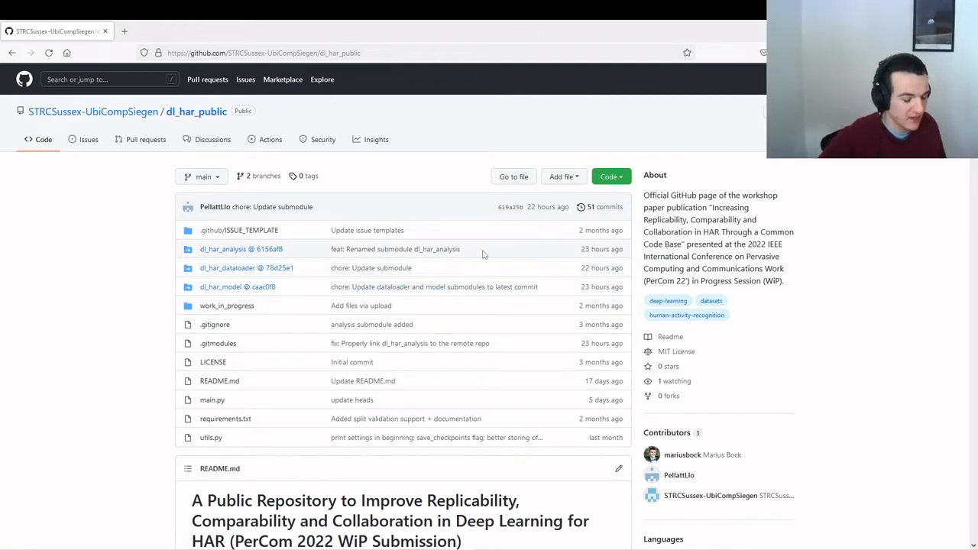
{"action": "mouse_move", "coordinate": [431, 247]}
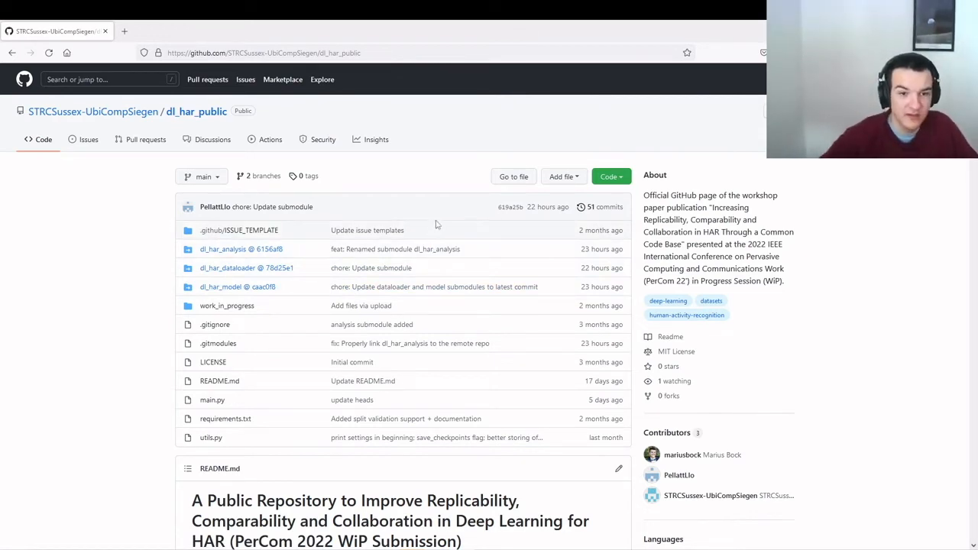
{"action": "mouse_move", "coordinate": [468, 228]}
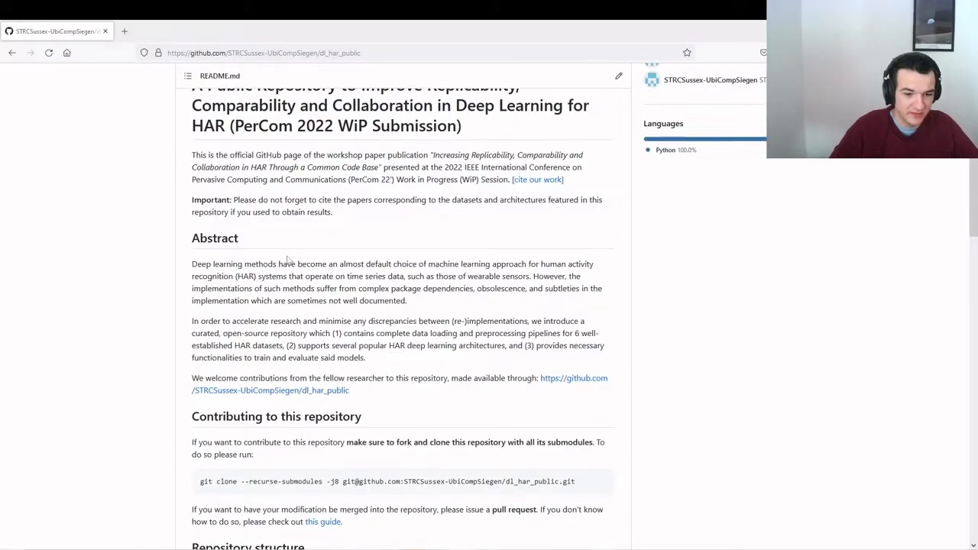
- Select the recursive git clone command in the README's Contributing section
{"action": "triple_click", "coordinate": [382, 481]}
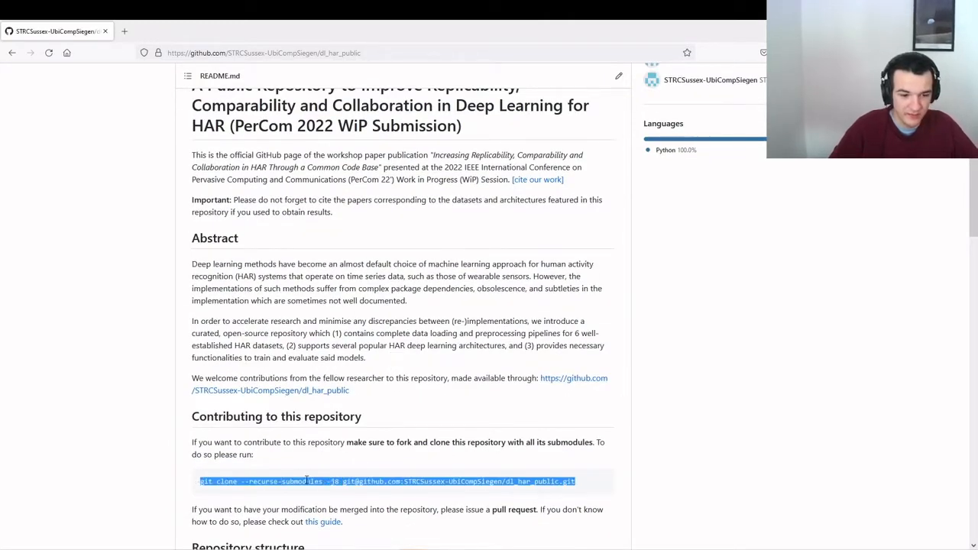
{"action": "mouse_move", "coordinate": [416, 456]}
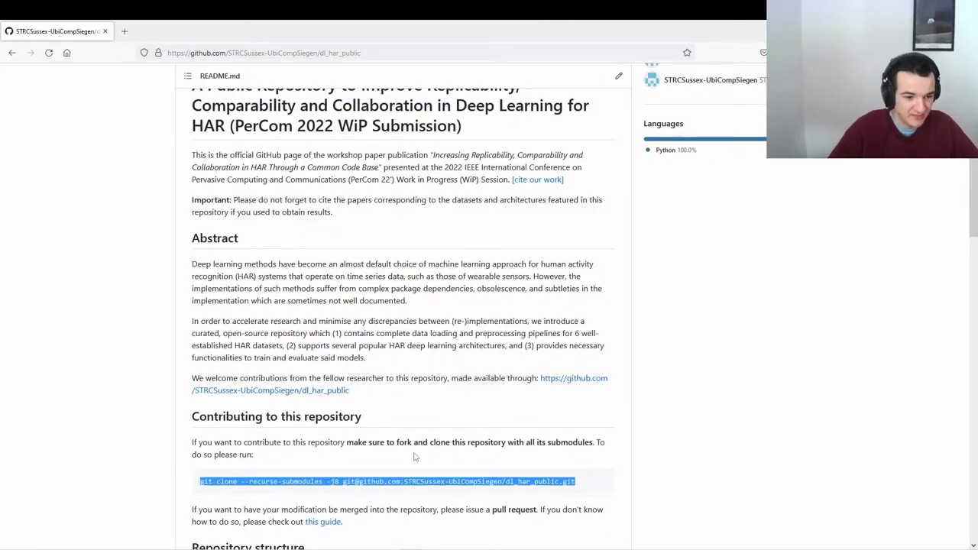
{"action": "scroll", "scroll_direction": "down", "scroll_amount": 3}
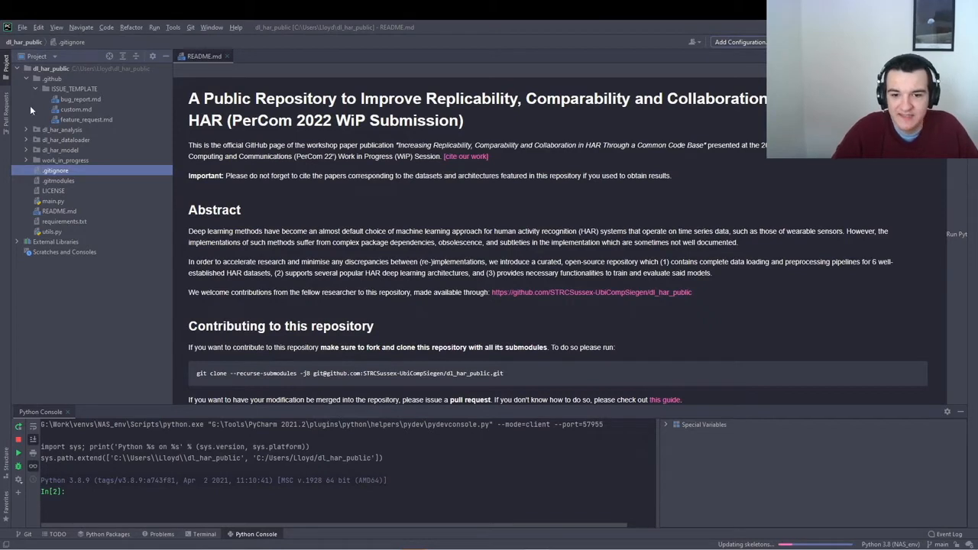
- Expand the dl_har_analysis and dl_har_dataloader submodule folders in the Project tree
{"action": "left_click", "coordinate": [26, 130]}
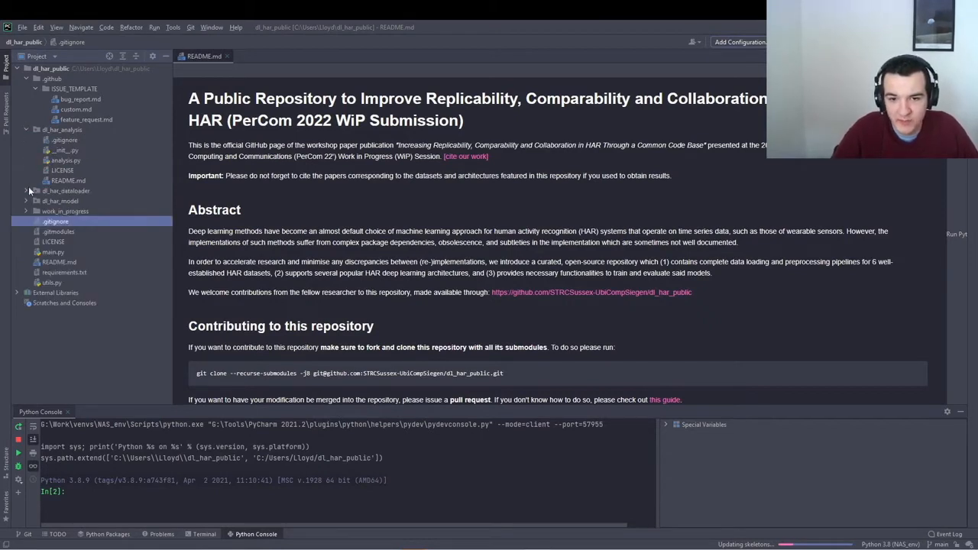
{"action": "left_click", "coordinate": [26, 191]}
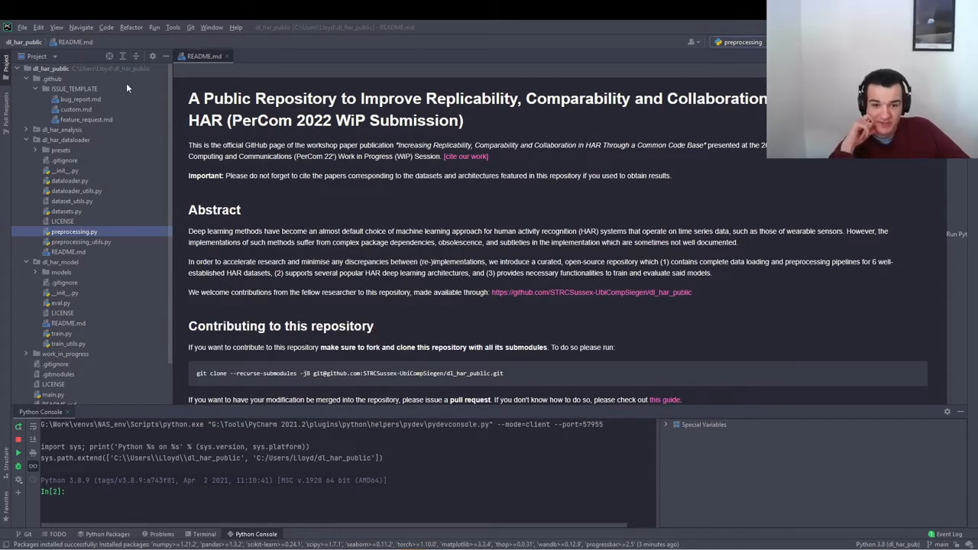
{"action": "mouse_move", "coordinate": [166, 179]}
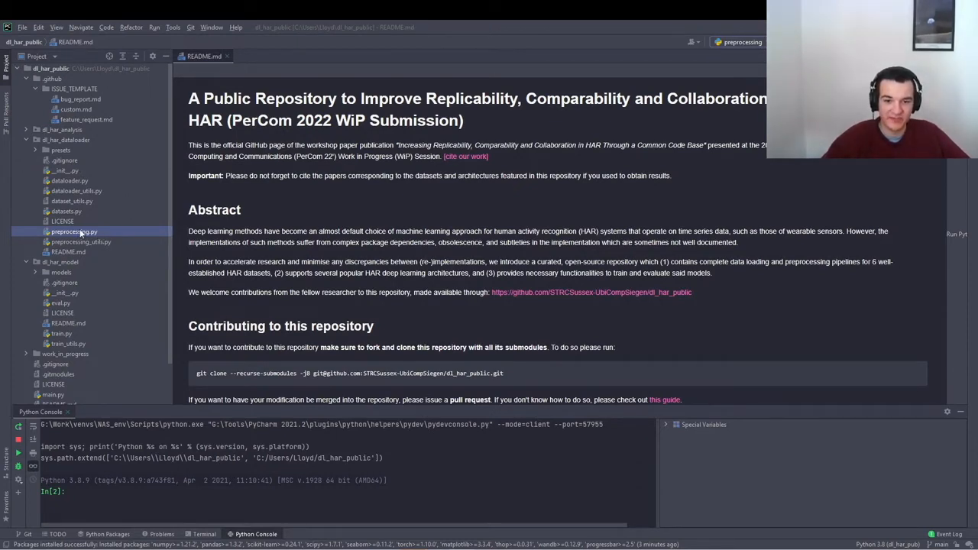
- Expand dl_har_dataloader/presets and select the hhar_loso and opportunity_challenge preset files
{"action": "left_click", "coordinate": [60, 150]}
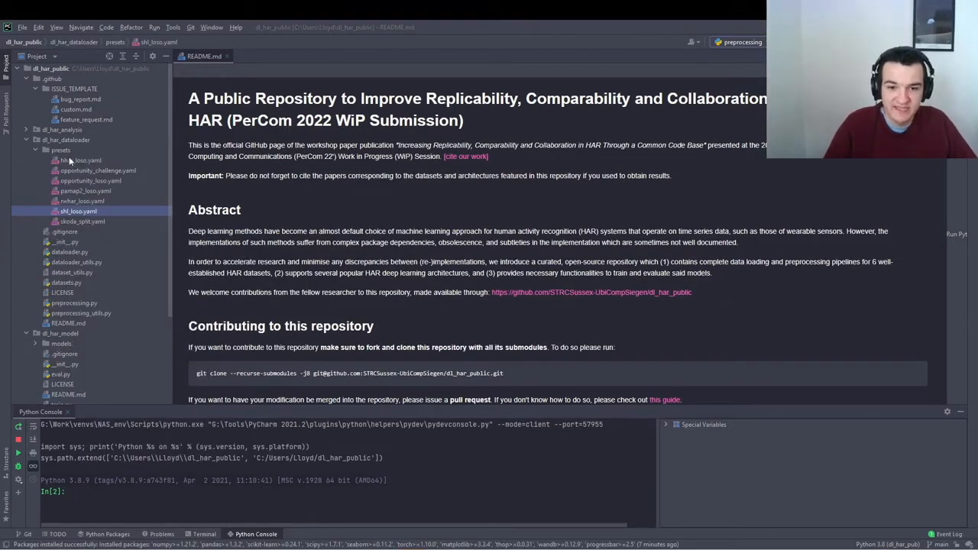
{"action": "left_click", "coordinate": [76, 160]}
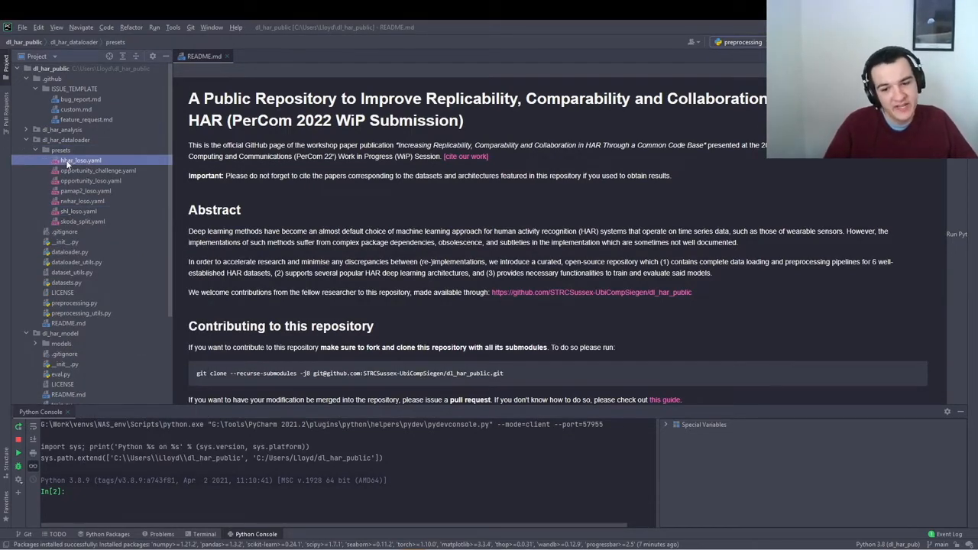
{"action": "left_click", "coordinate": [98, 170]}
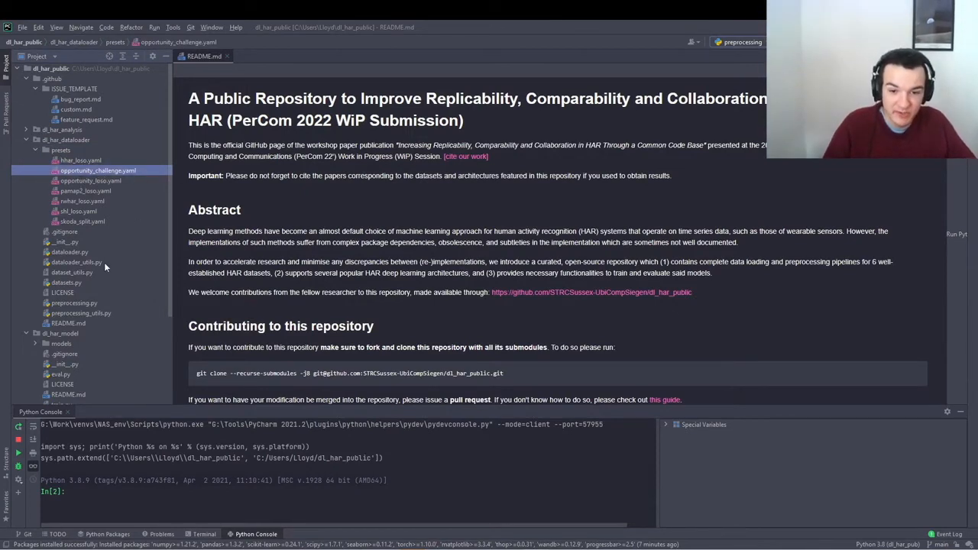
{"action": "mouse_move", "coordinate": [120, 195]}
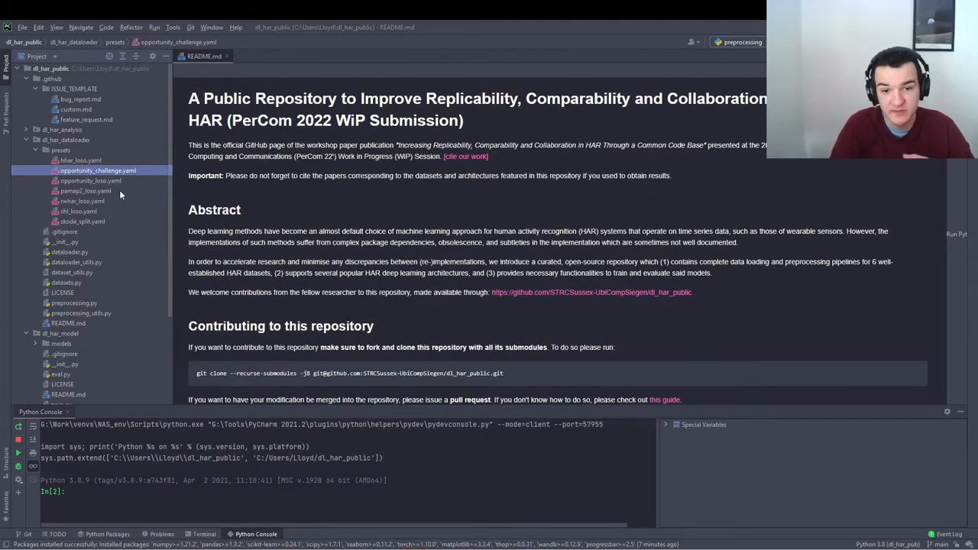
{"action": "mouse_move", "coordinate": [120, 194]}
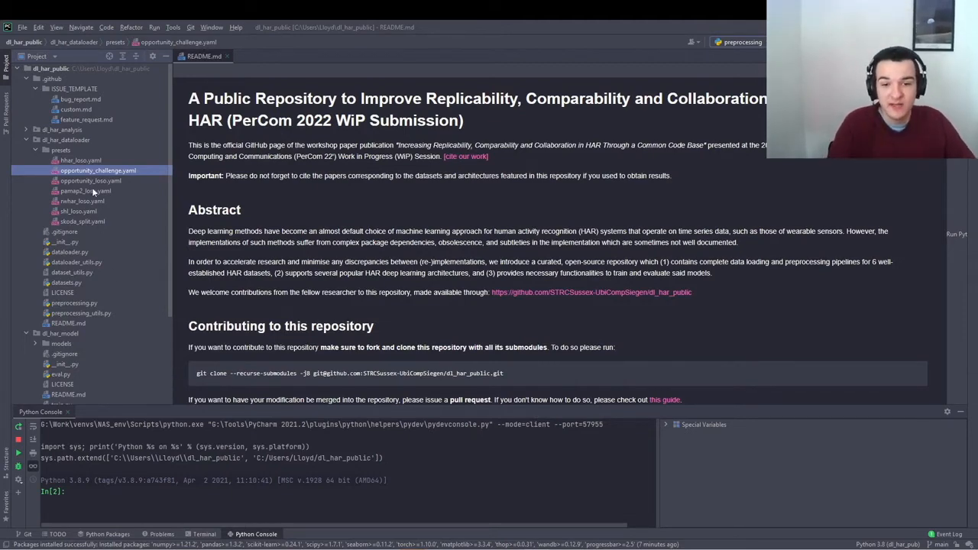
- Open opportunity_challenge.yaml and browse its train/val/test splits, class map and label map
{"action": "double_click", "coordinate": [98, 171]}
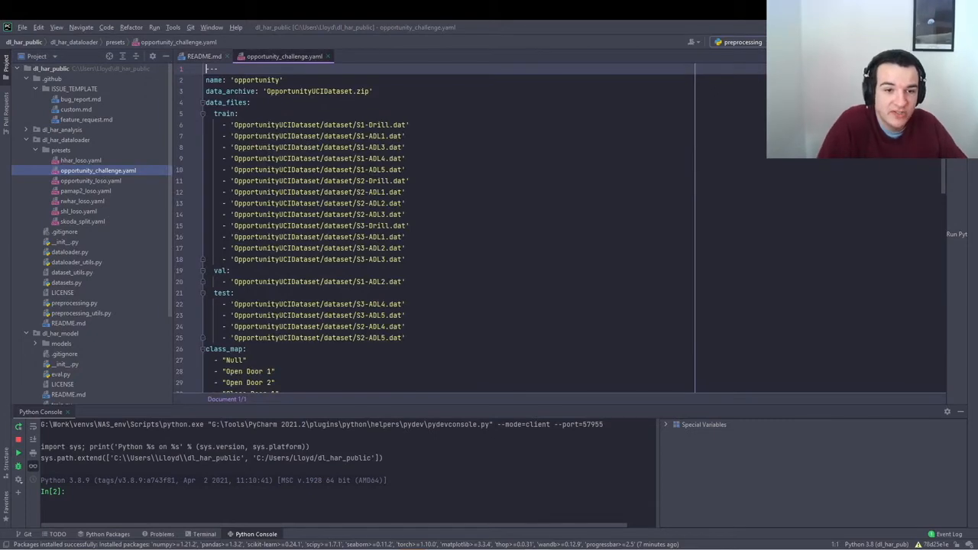
{"action": "scroll", "scroll_direction": "down", "scroll_amount": 3}
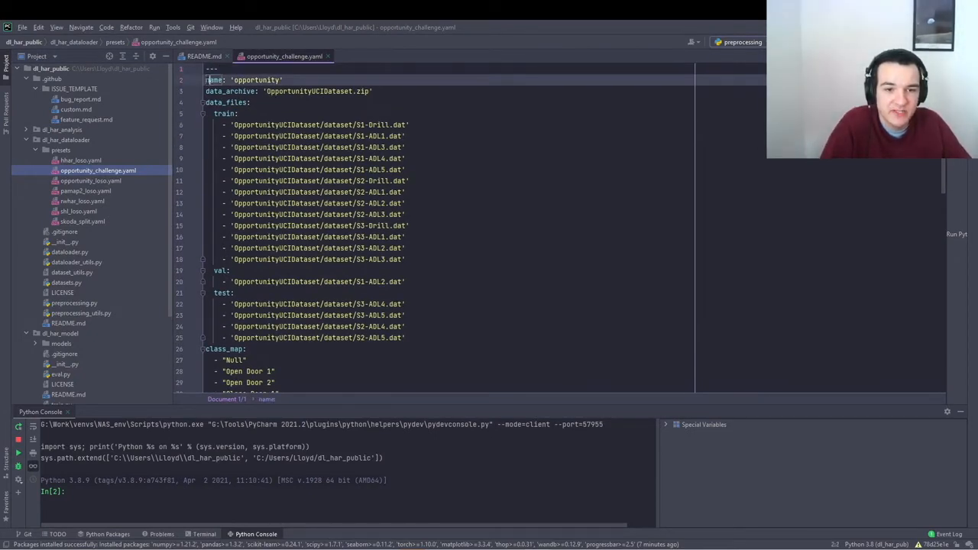
{"action": "left_click", "coordinate": [366, 281]}
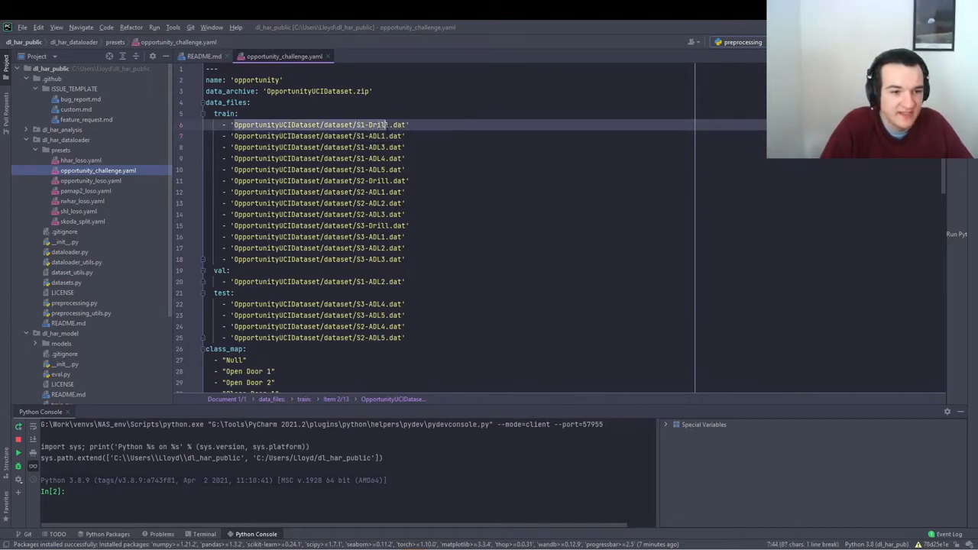
{"action": "scroll", "scroll_direction": "down", "scroll_amount": 3}
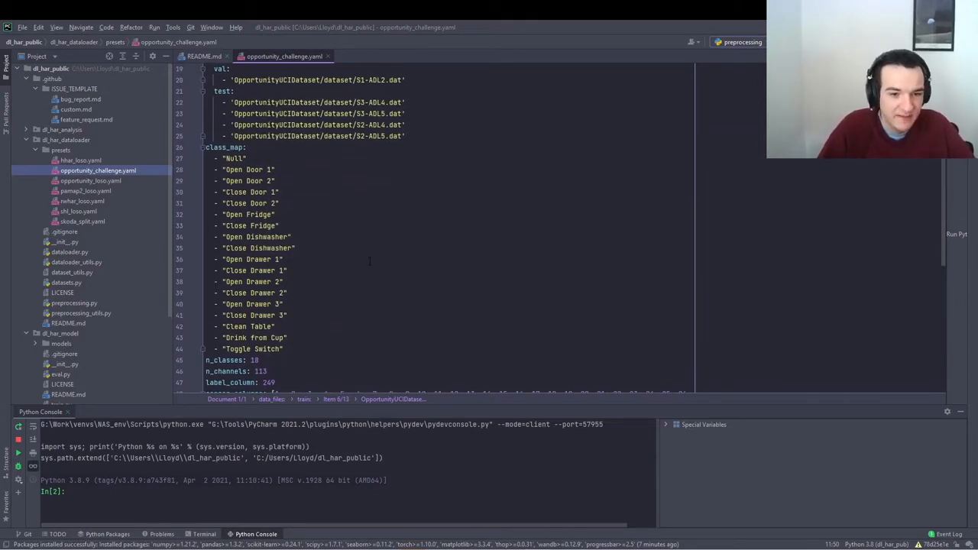
{"action": "scroll", "scroll_direction": "down", "scroll_amount": 3}
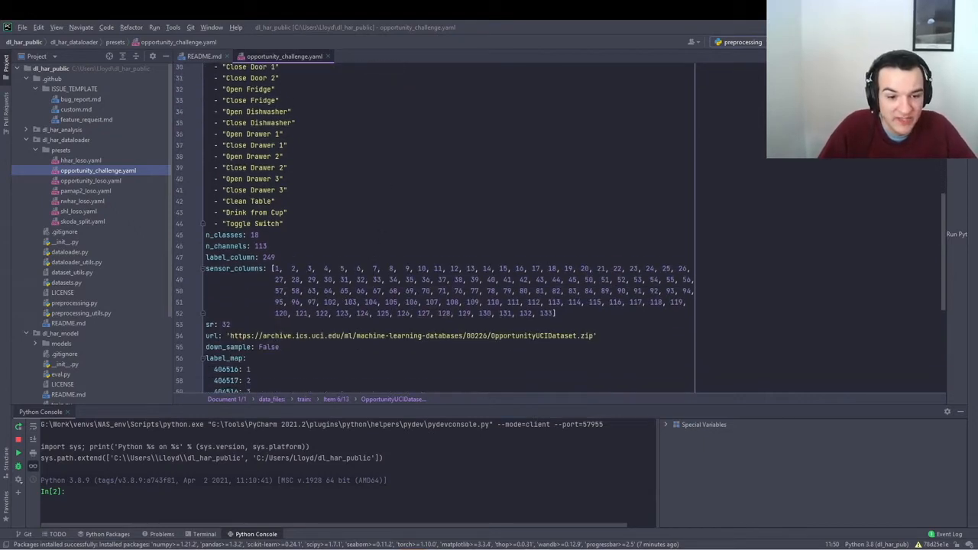
{"action": "scroll", "scroll_direction": "down", "scroll_amount": 3}
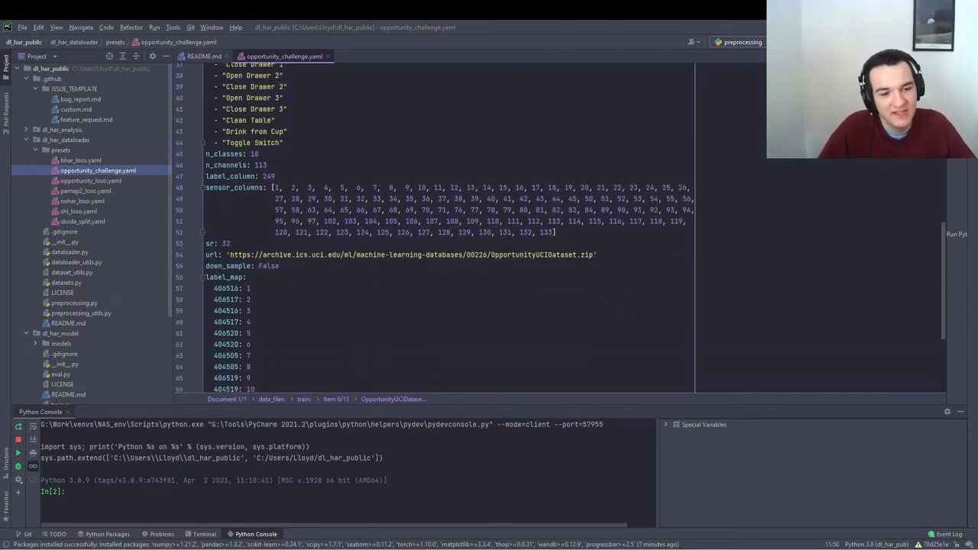
{"action": "scroll", "scroll_direction": "down", "scroll_amount": 3}
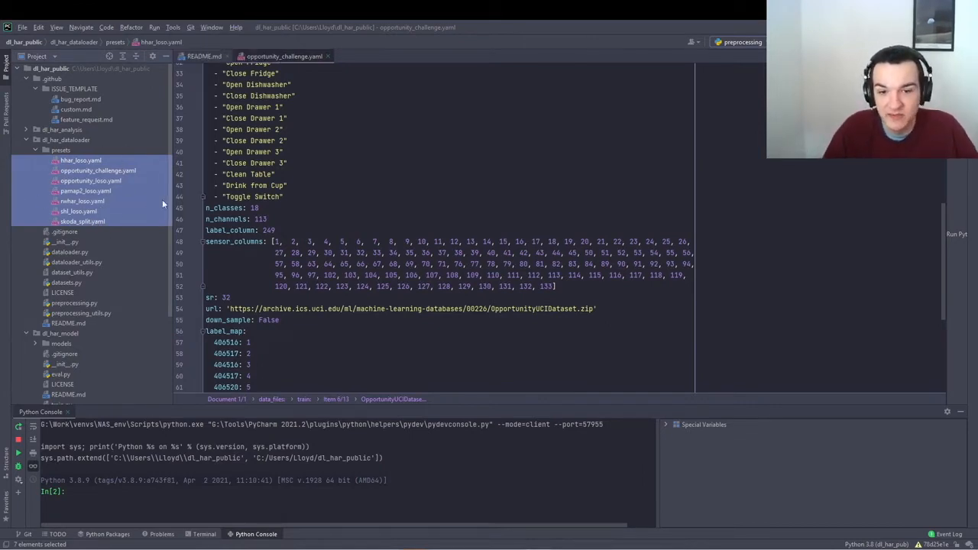
{"action": "mouse_move", "coordinate": [89, 300]}
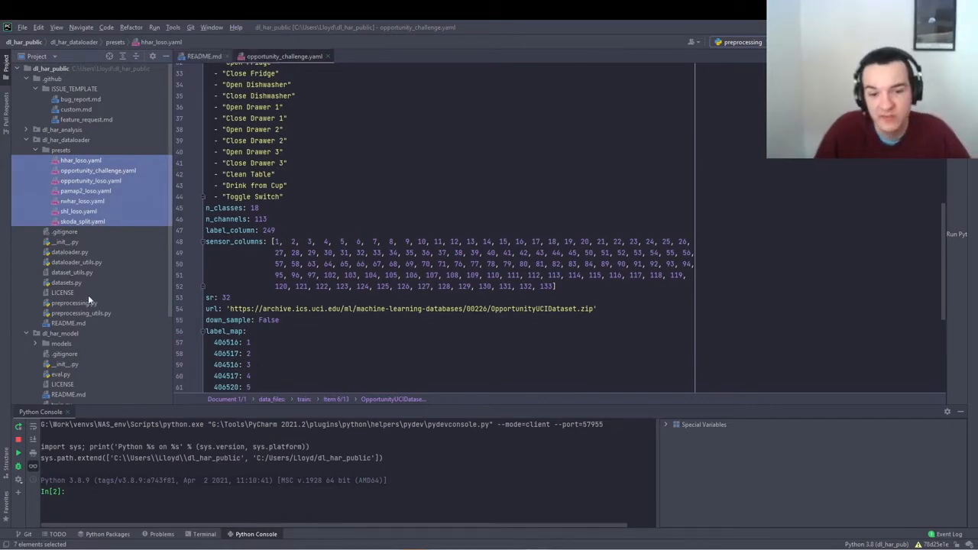
- Set preprocessing.py's run parameters to '-d opportunity_challenge -i data/raw -o data/processed'
{"action": "right_click", "coordinate": [74, 302]}
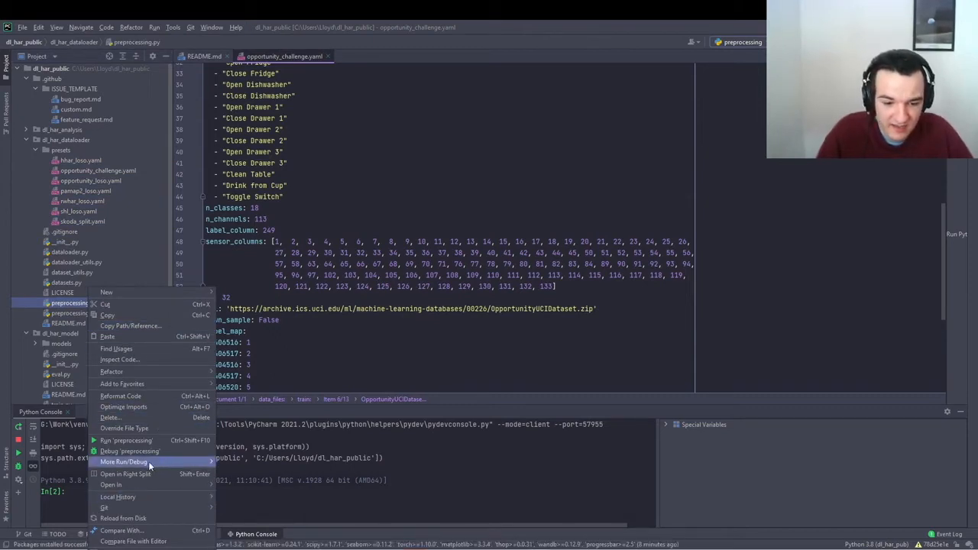
{"action": "left_click", "coordinate": [122, 461]}
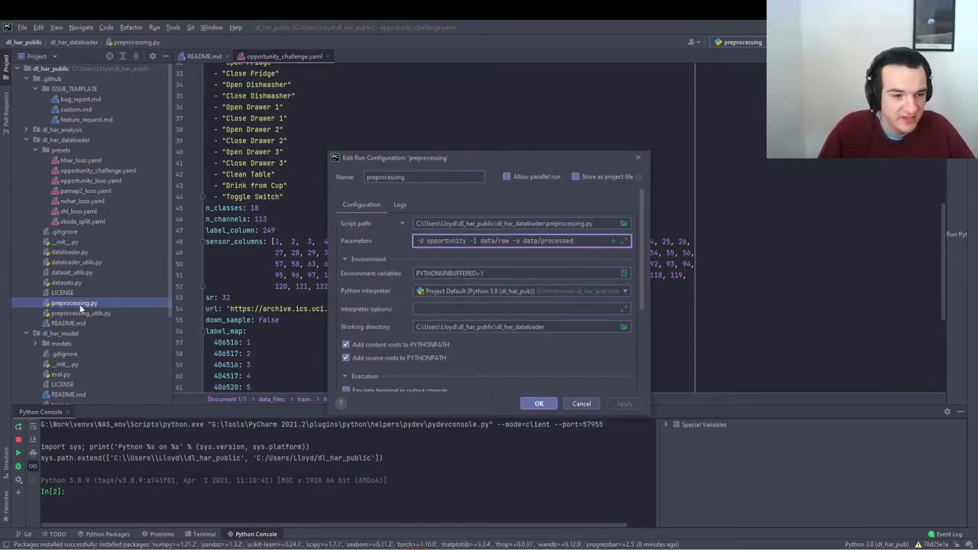
{"action": "double_click", "coordinate": [442, 241]}
{"action": "type", "text": "_challenge"}
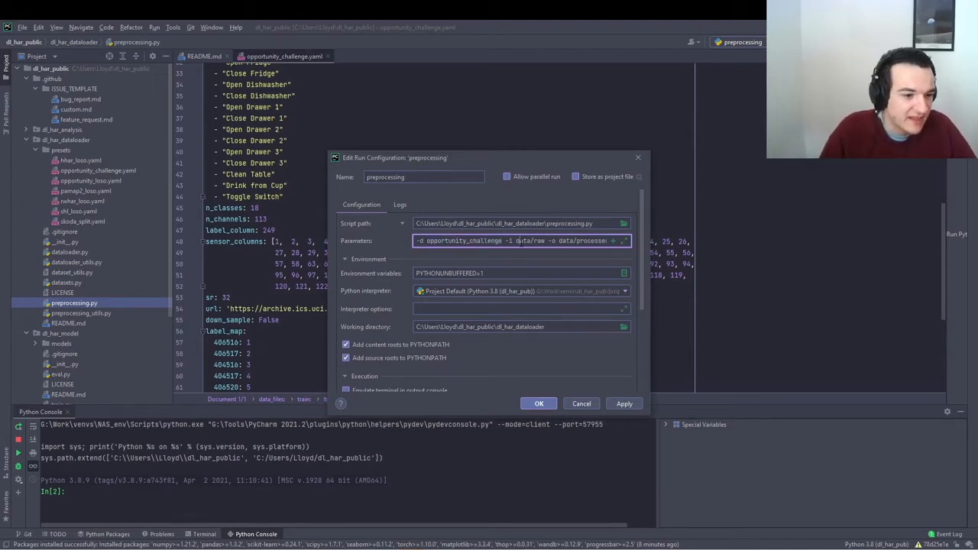
{"action": "double_click", "coordinate": [527, 241]}
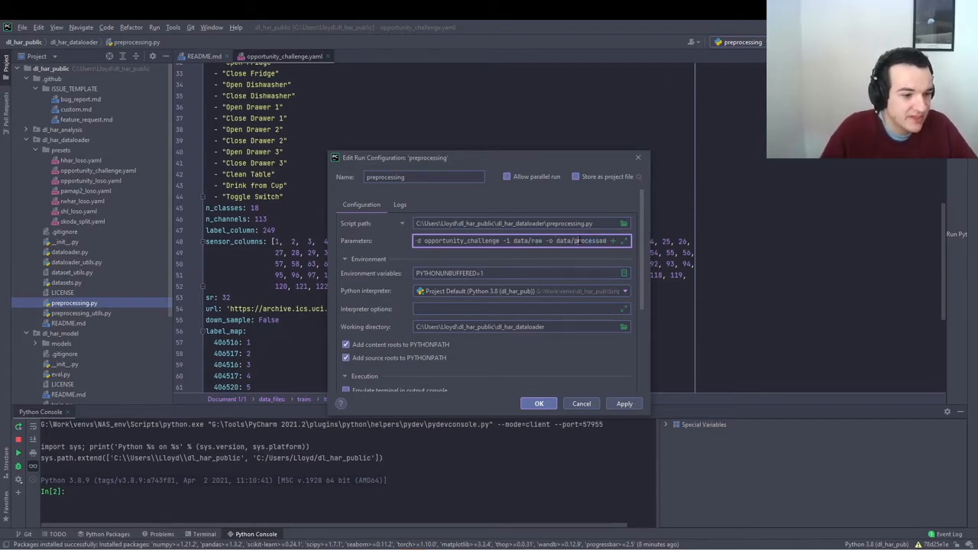
{"action": "double_click", "coordinate": [563, 241]}
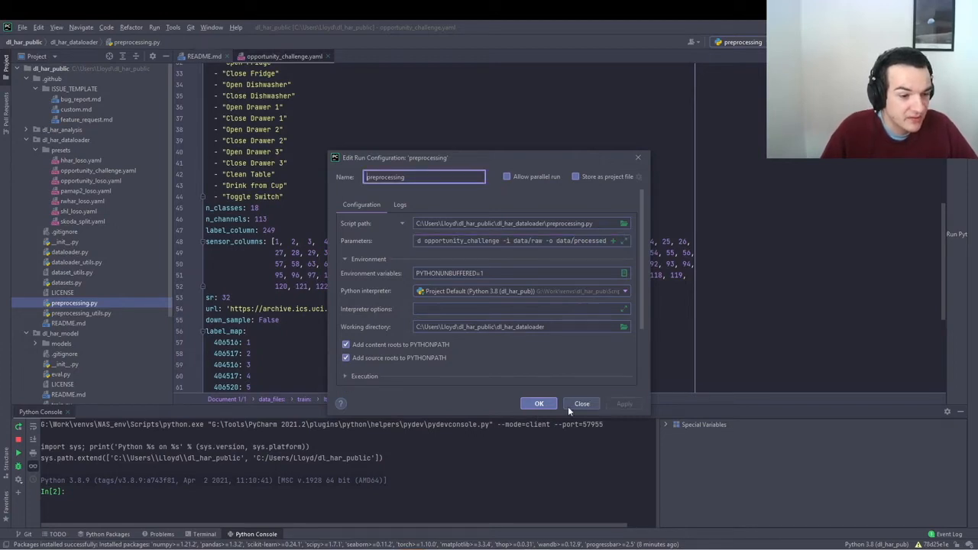
- Close the Edit Run Configuration dialog
{"action": "left_click", "coordinate": [539, 404]}
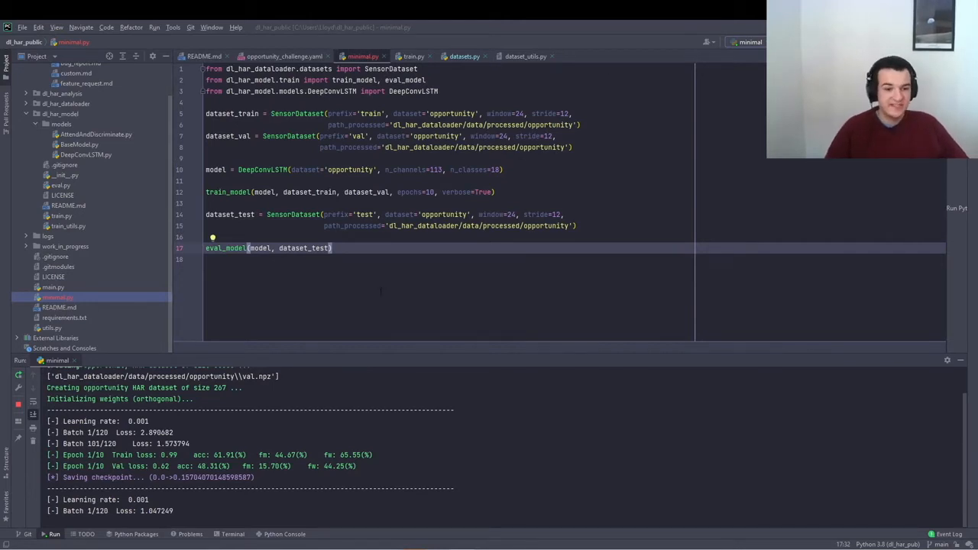
{"action": "key", "text": "enter"}
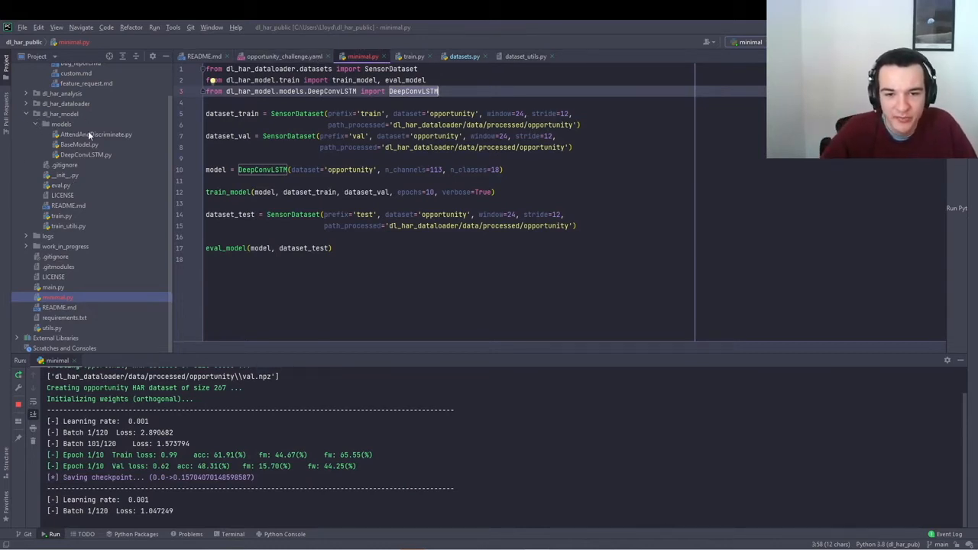
{"action": "left_click", "coordinate": [96, 135]}
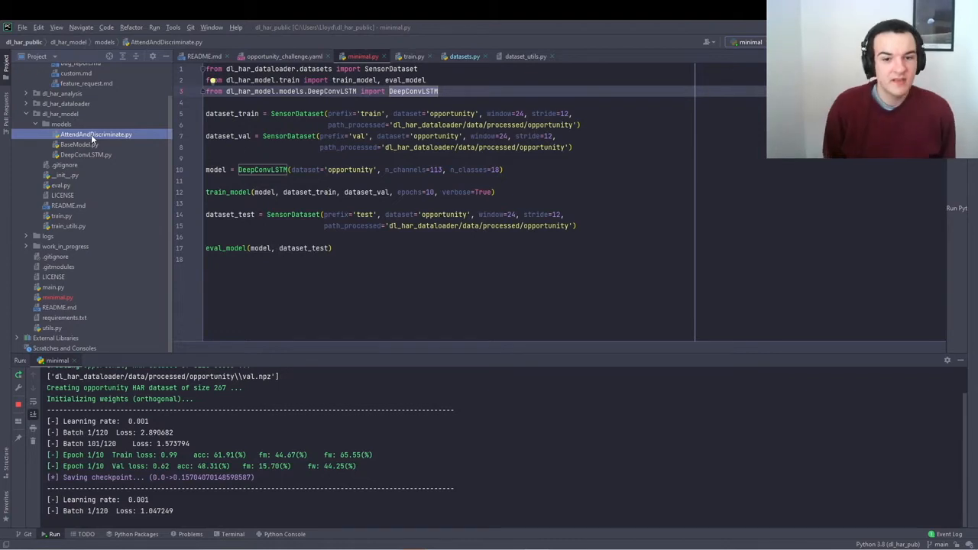
{"action": "left_click", "coordinate": [79, 144]}
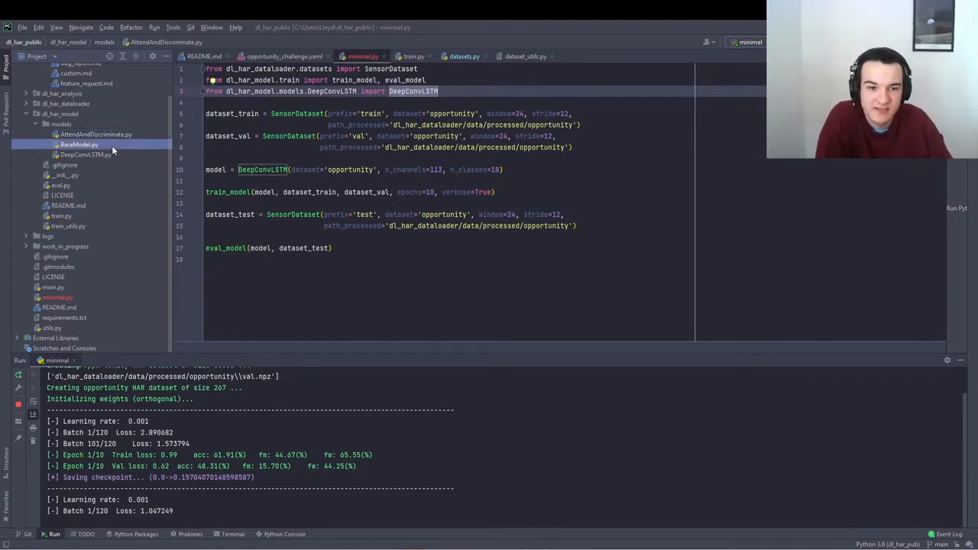
- Open BaseModel.py, AttendAndDiscriminate.py and DeepConvLSTM.py from the Project tree
{"action": "left_click", "coordinate": [79, 143]}
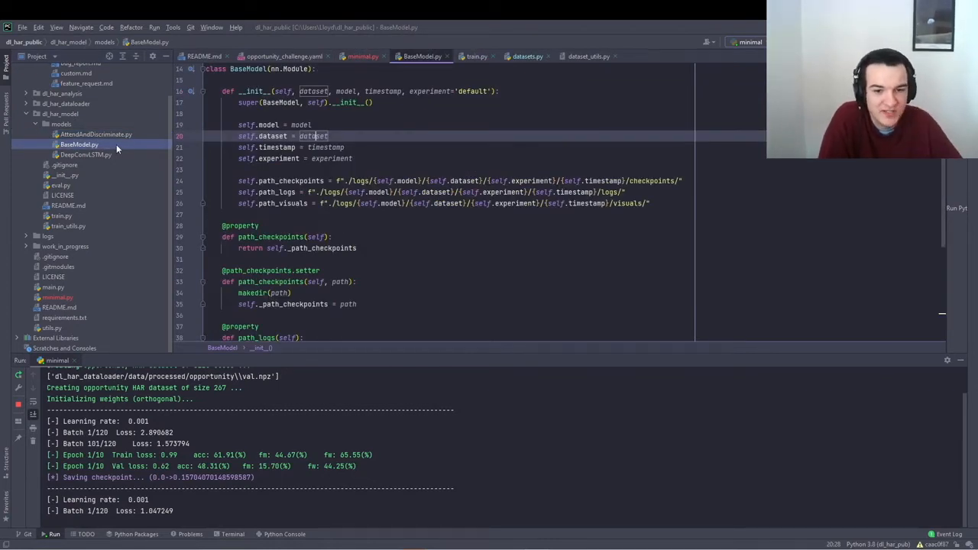
{"action": "left_click", "coordinate": [96, 134]}
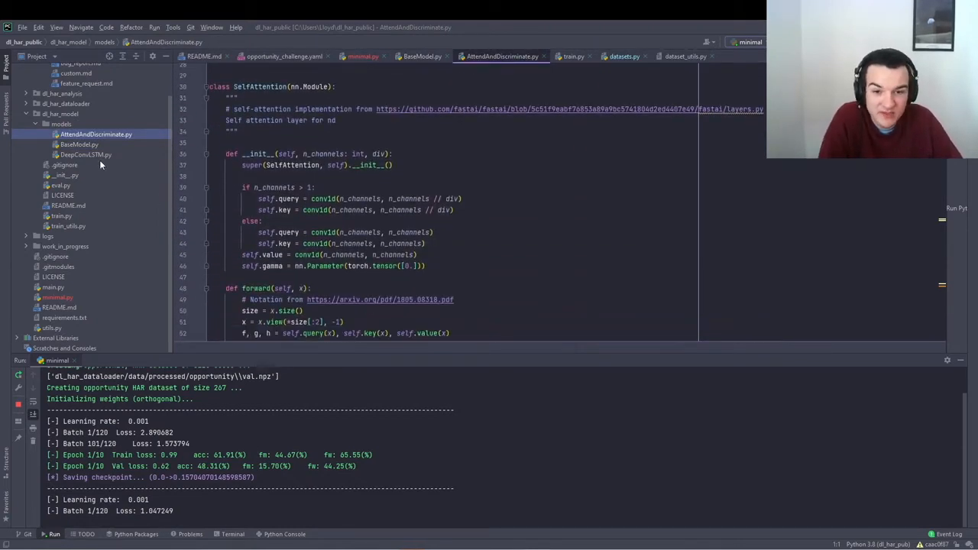
{"action": "left_click", "coordinate": [85, 154]}
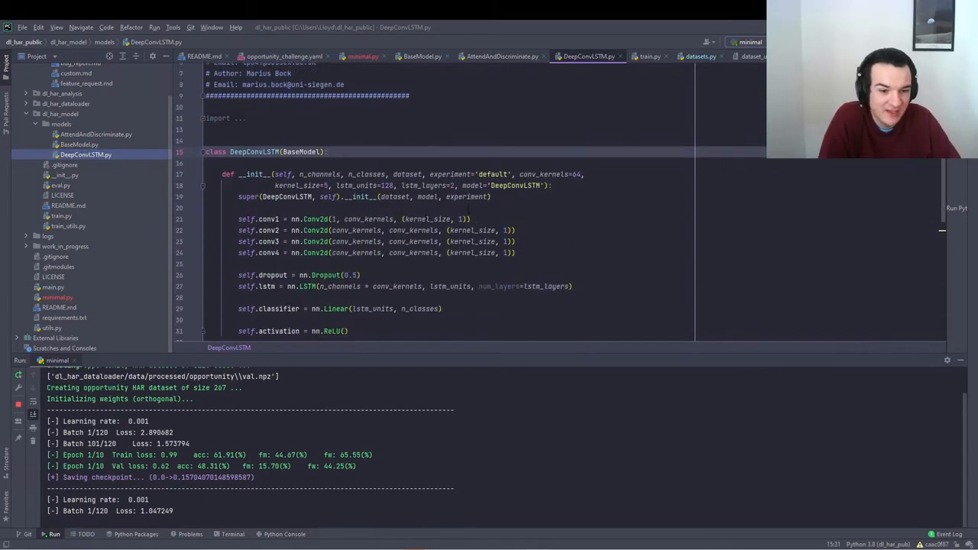
{"action": "scroll", "scroll_direction": "down", "scroll_amount": 3}
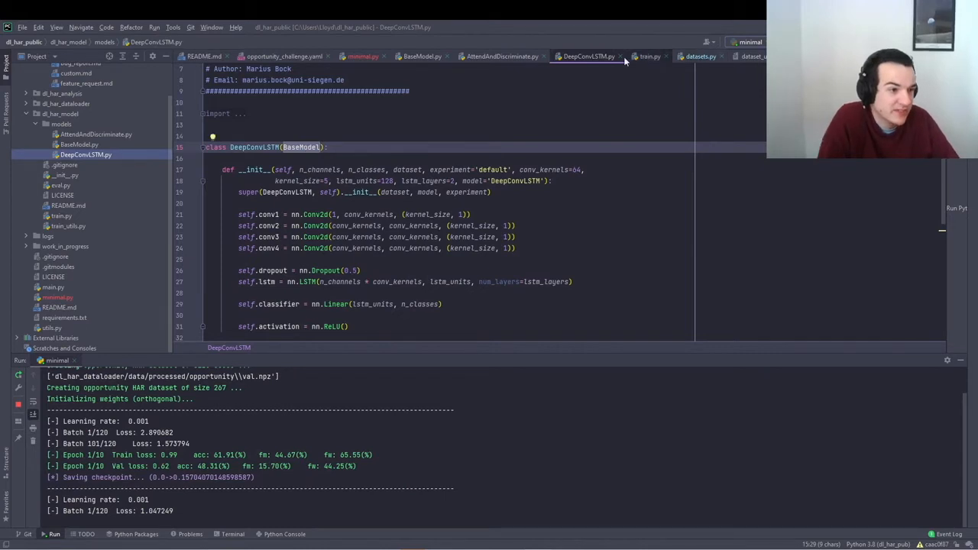
- Jump to the BaseModel parent class, revisit AttendAndDiscriminate, then return to minimal.py
{"action": "left_click", "coordinate": [423, 56]}
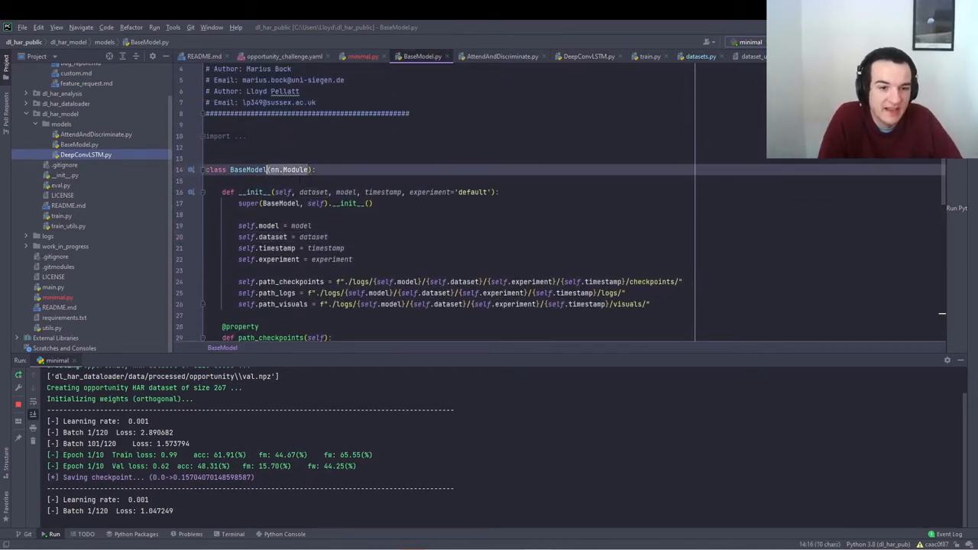
{"action": "scroll", "scroll_direction": "down", "scroll_amount": 3}
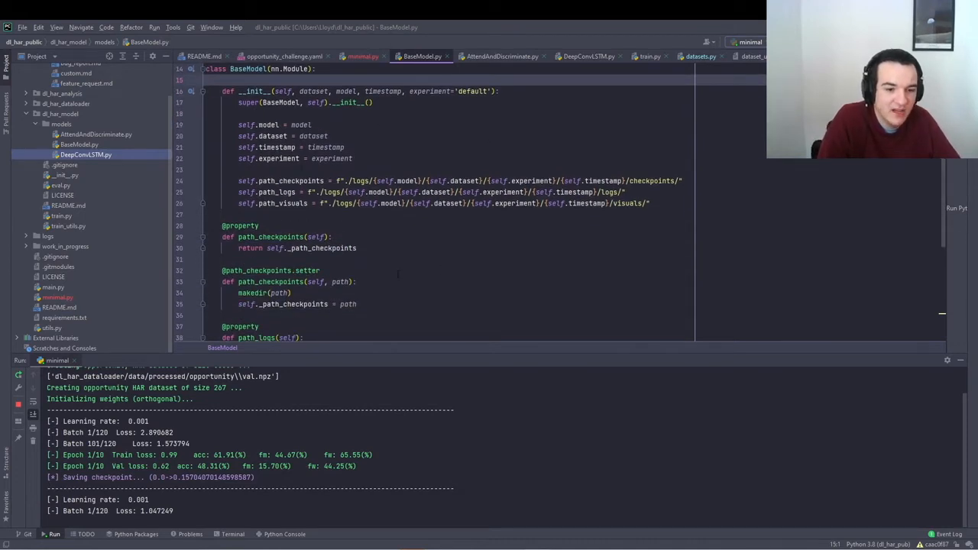
{"action": "scroll", "scroll_direction": "down", "scroll_amount": 3}
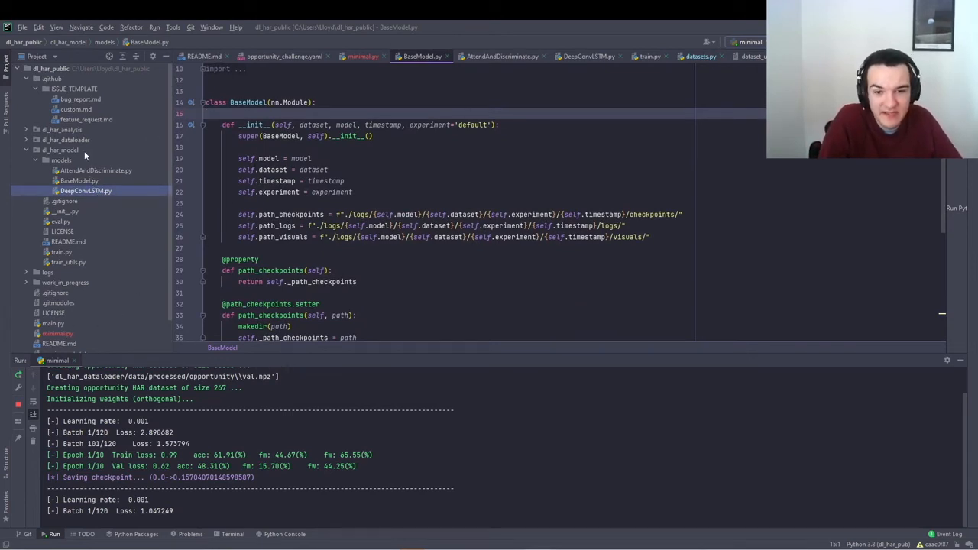
{"action": "left_click", "coordinate": [60, 160]}
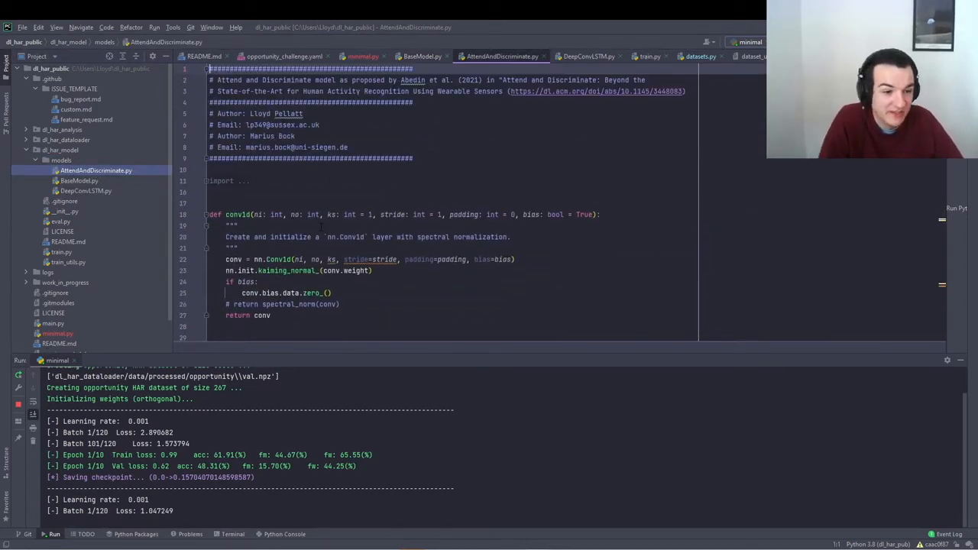
{"action": "left_click", "coordinate": [363, 56]}
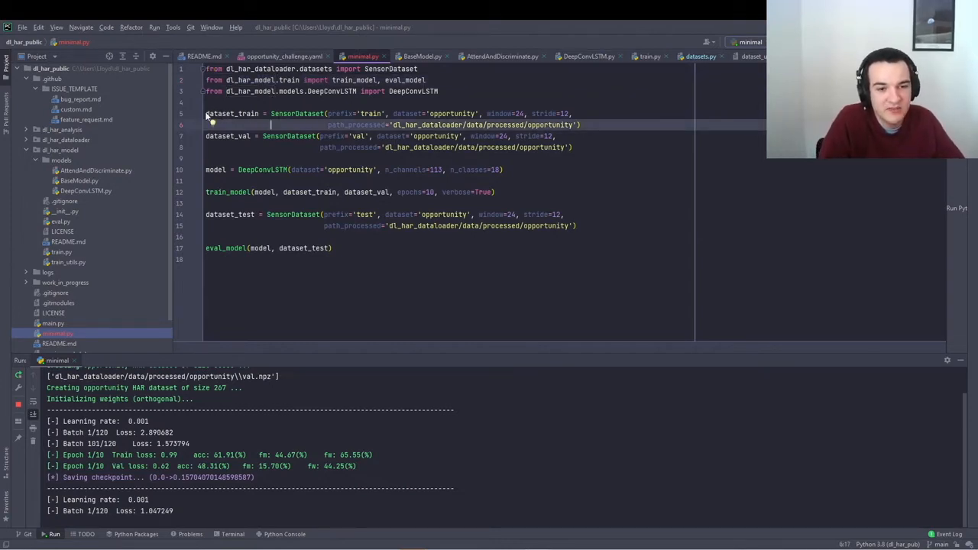
- Select SensorDataset in minimal.py and expand the dataloader folder in the Project tree
{"action": "double_click", "coordinate": [298, 113]}
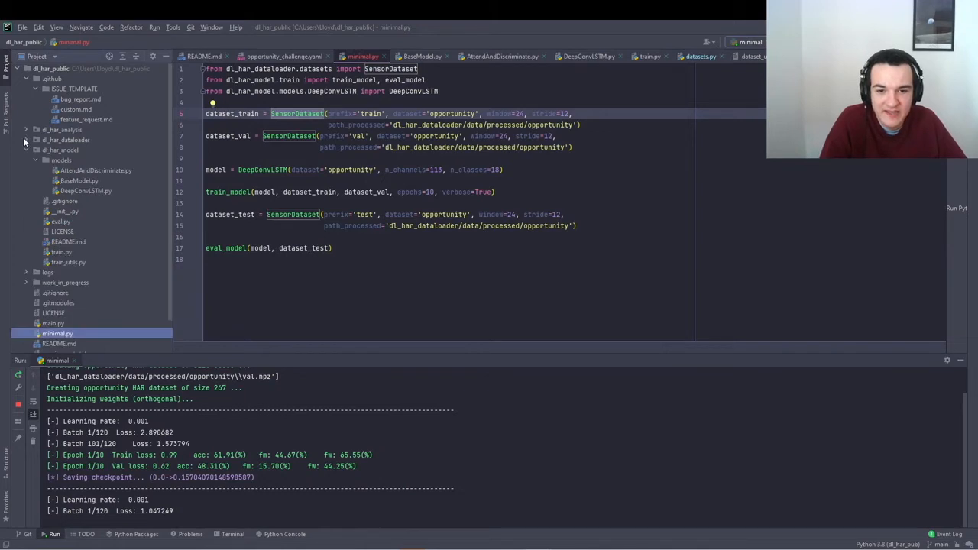
{"action": "left_click", "coordinate": [26, 140]}
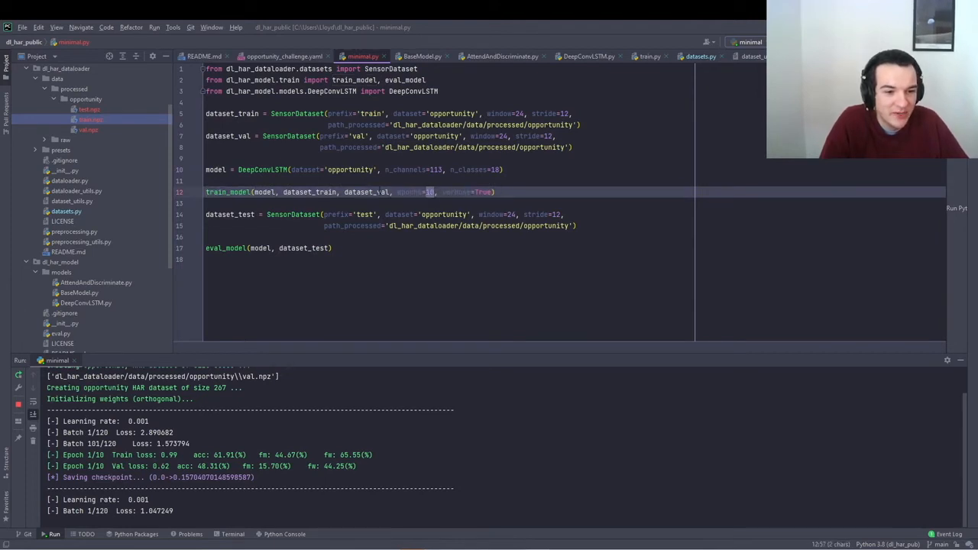
- Change epochs=10 to 2 in minimal.py and rerun the script
{"action": "double_click", "coordinate": [367, 192]}
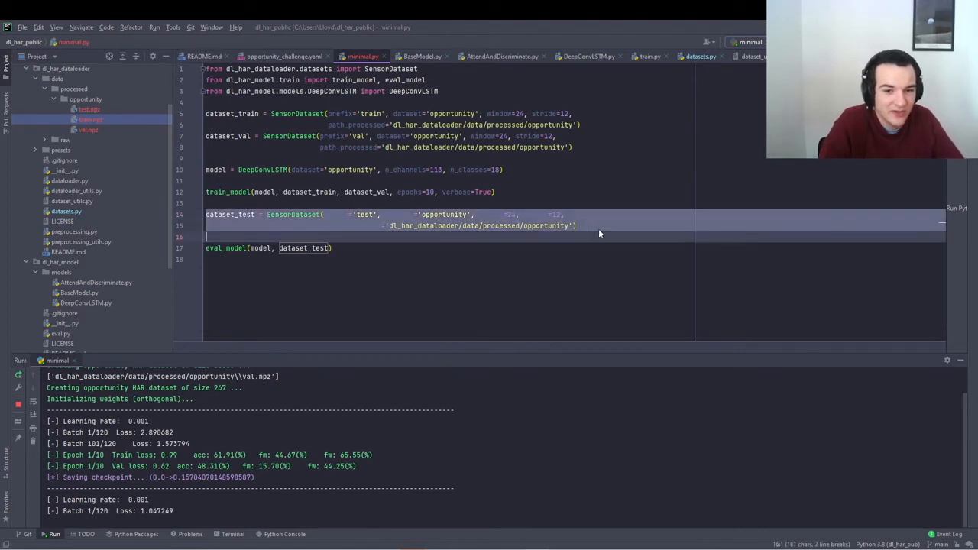
{"action": "left_click", "coordinate": [89, 109]}
{"action": "type", "text": "2"}
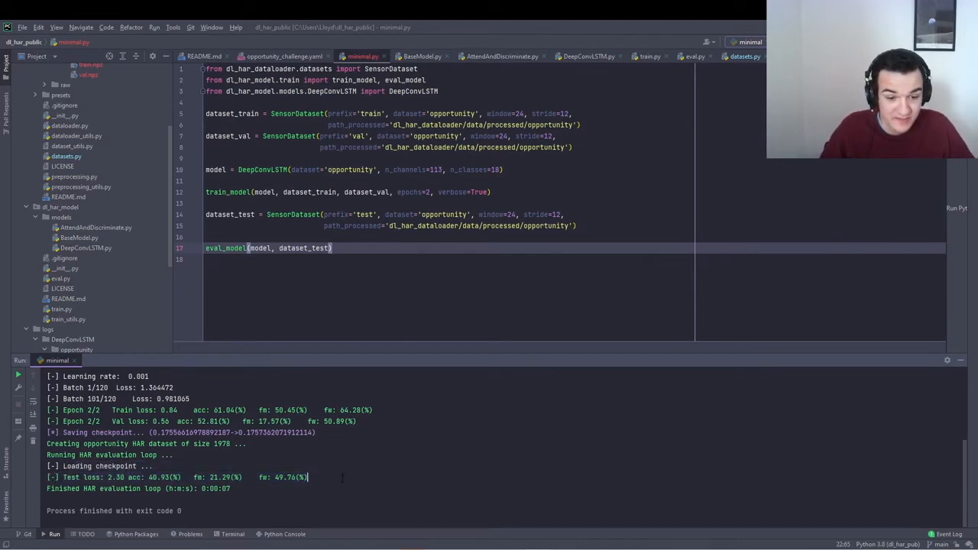
{"action": "mouse_move", "coordinate": [77, 268]}
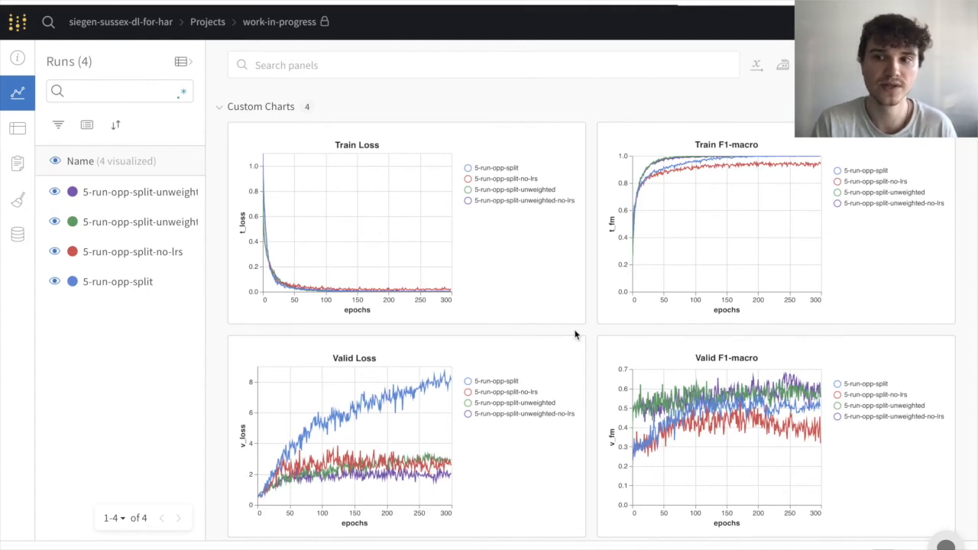
{"action": "mouse_move", "coordinate": [623, 410]}
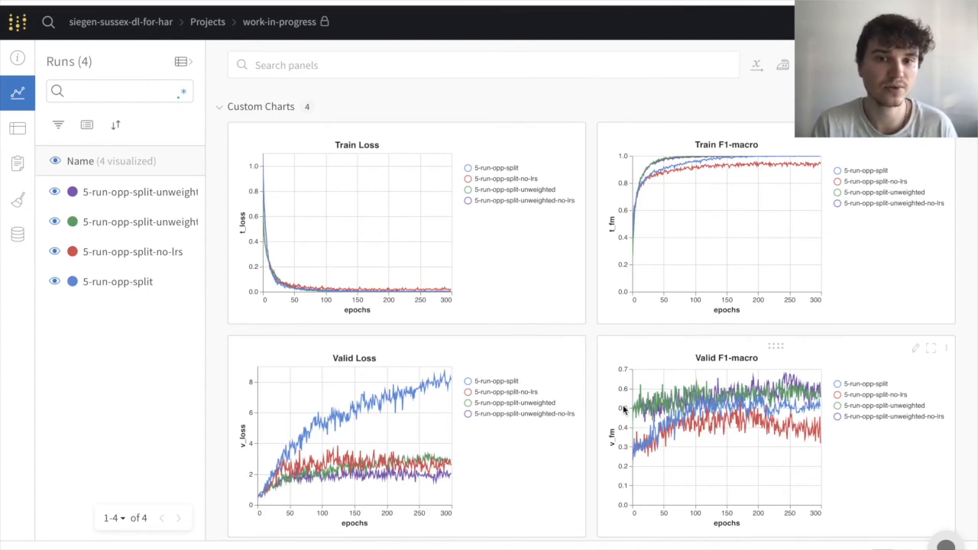
{"action": "mouse_move", "coordinate": [717, 398]}
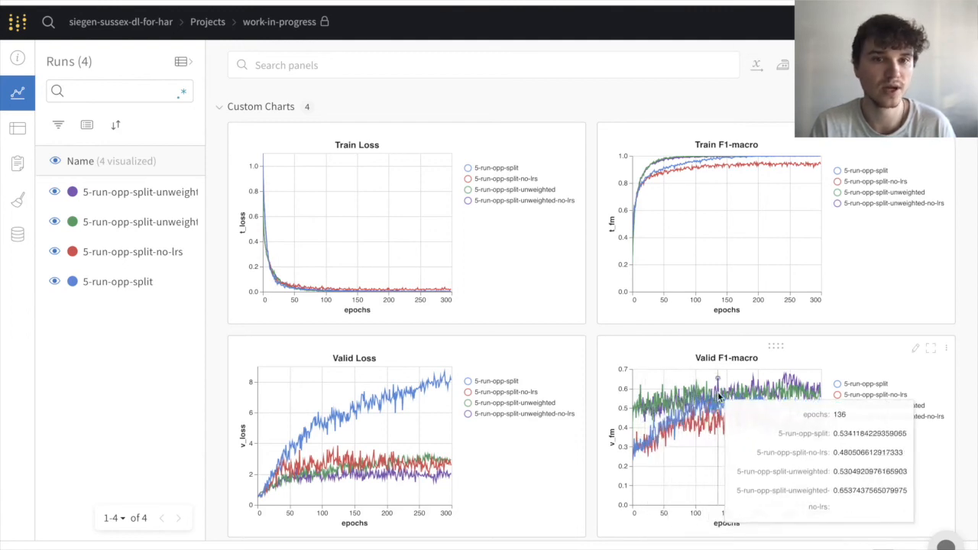
{"action": "mouse_move", "coordinate": [818, 394]}
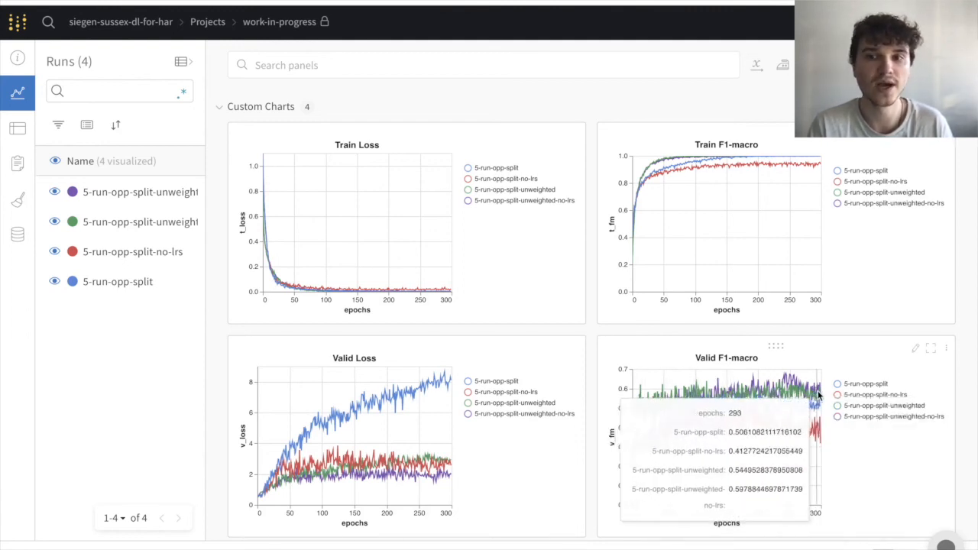
{"action": "mouse_move", "coordinate": [825, 393]}
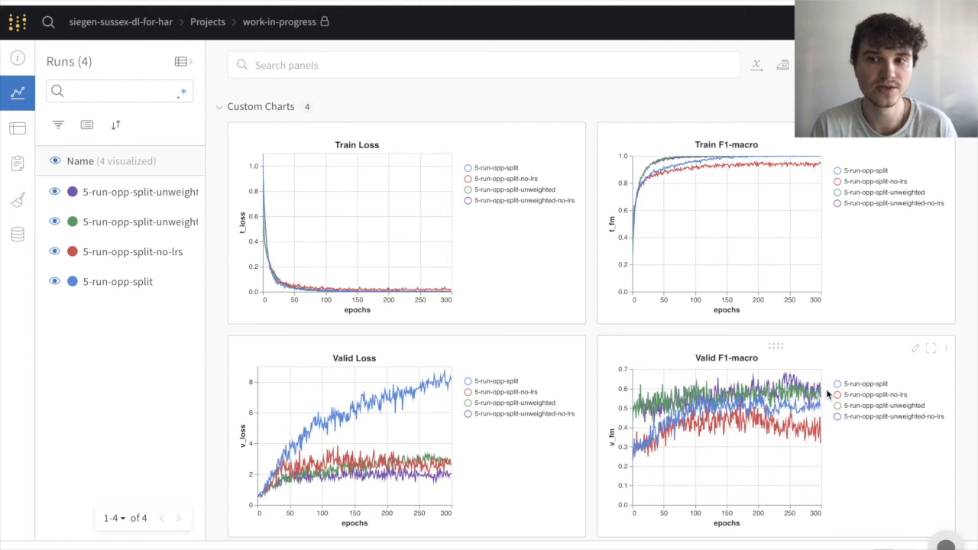